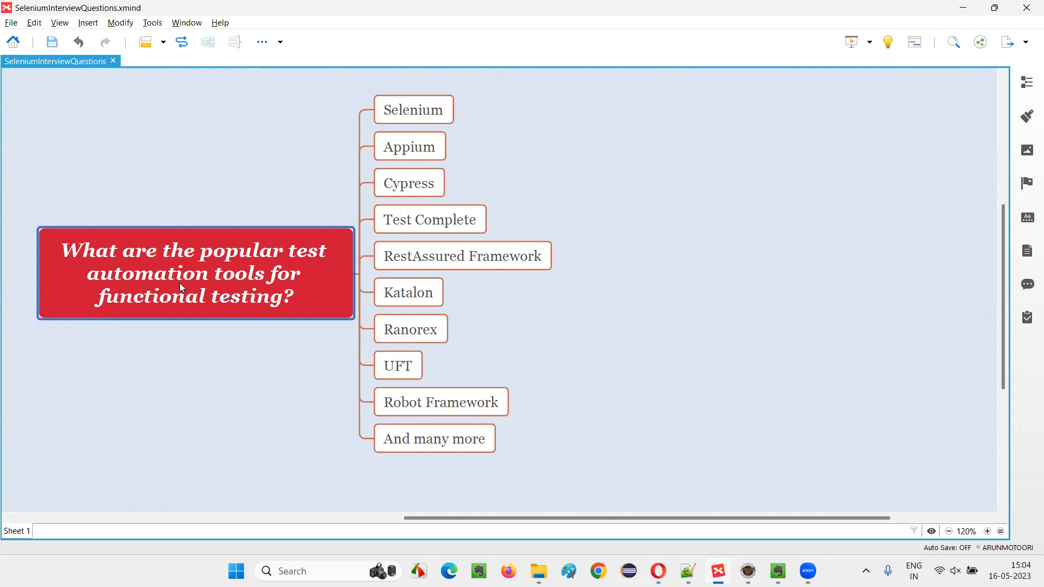
{"action": "mouse_move", "coordinate": [233, 314]}
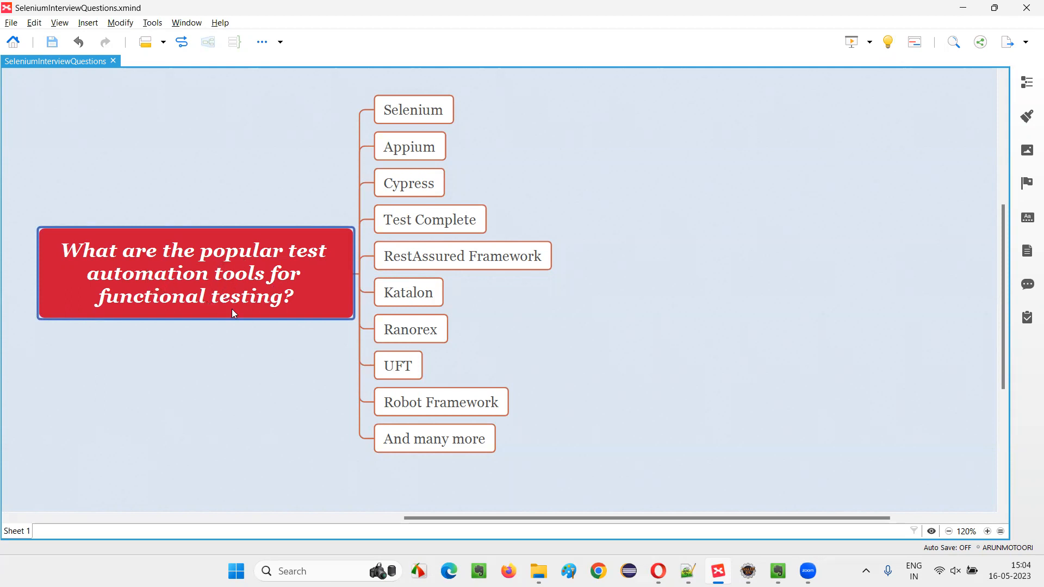
{"action": "mouse_move", "coordinate": [272, 316]}
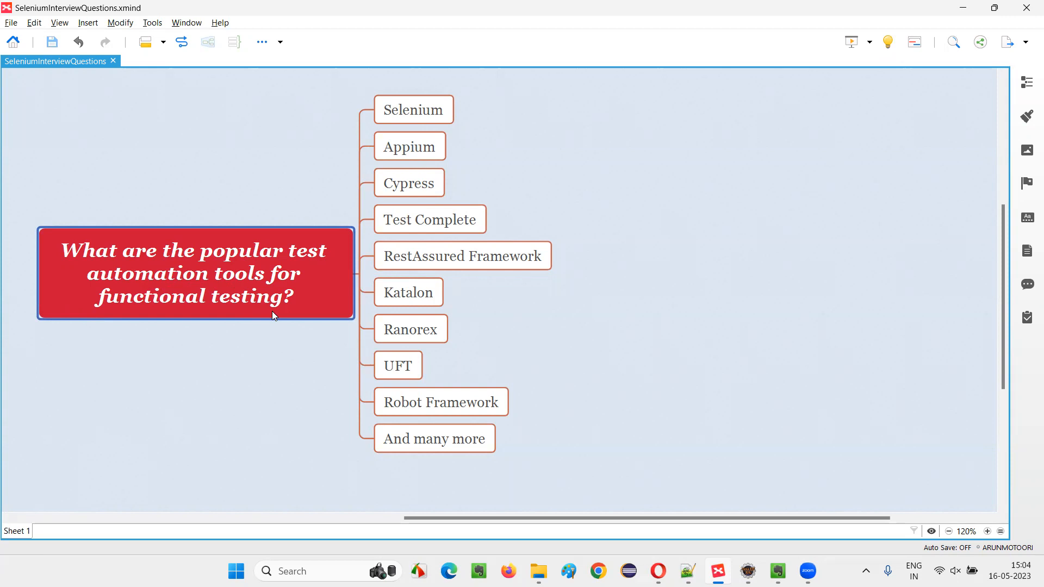
{"action": "mouse_move", "coordinate": [270, 285]}
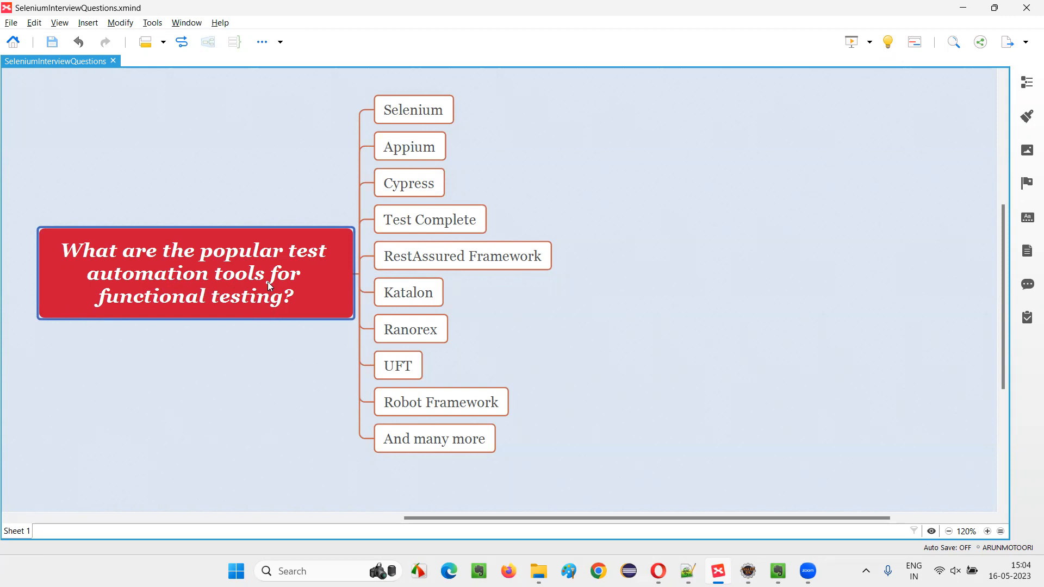
{"action": "mouse_move", "coordinate": [244, 313]}
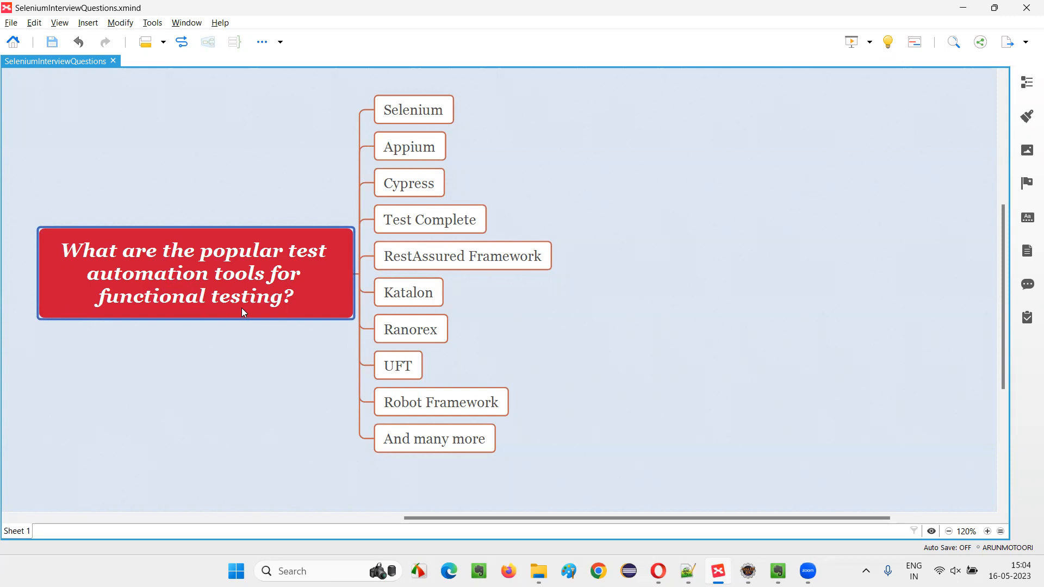
{"action": "left_click", "coordinate": [414, 109]}
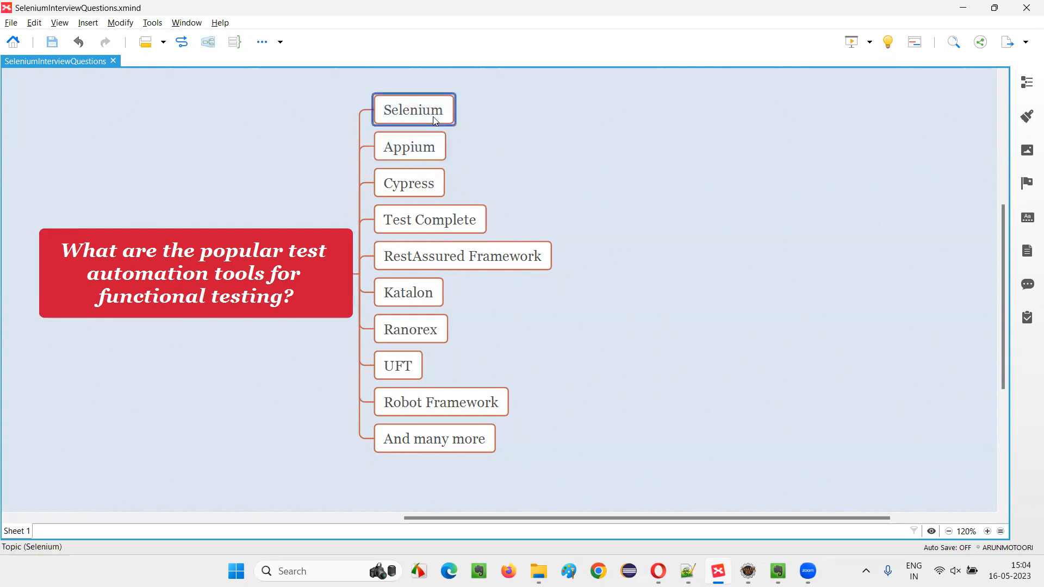
{"action": "mouse_move", "coordinate": [417, 114]}
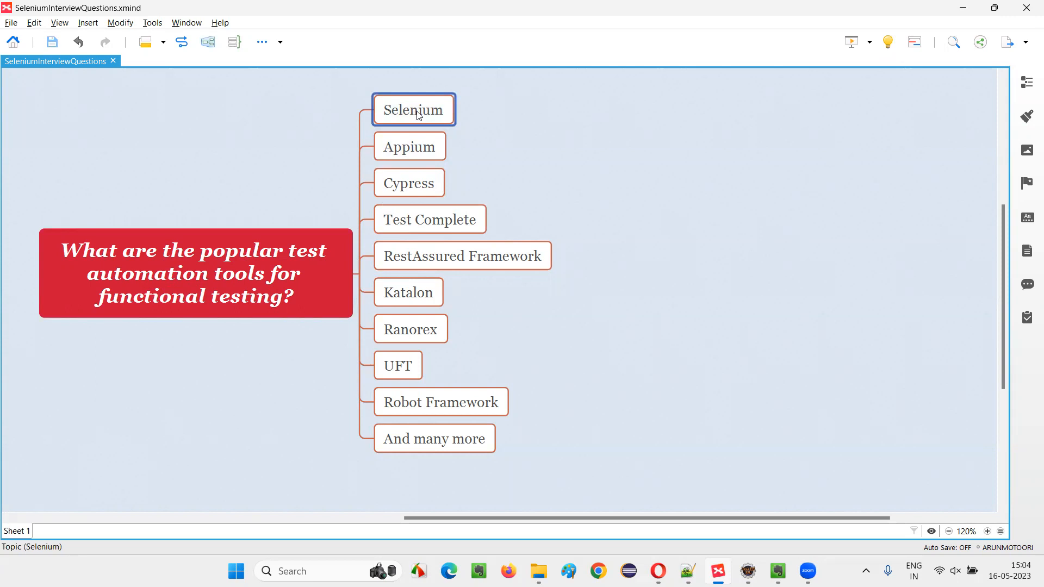
{"action": "mouse_move", "coordinate": [437, 120]}
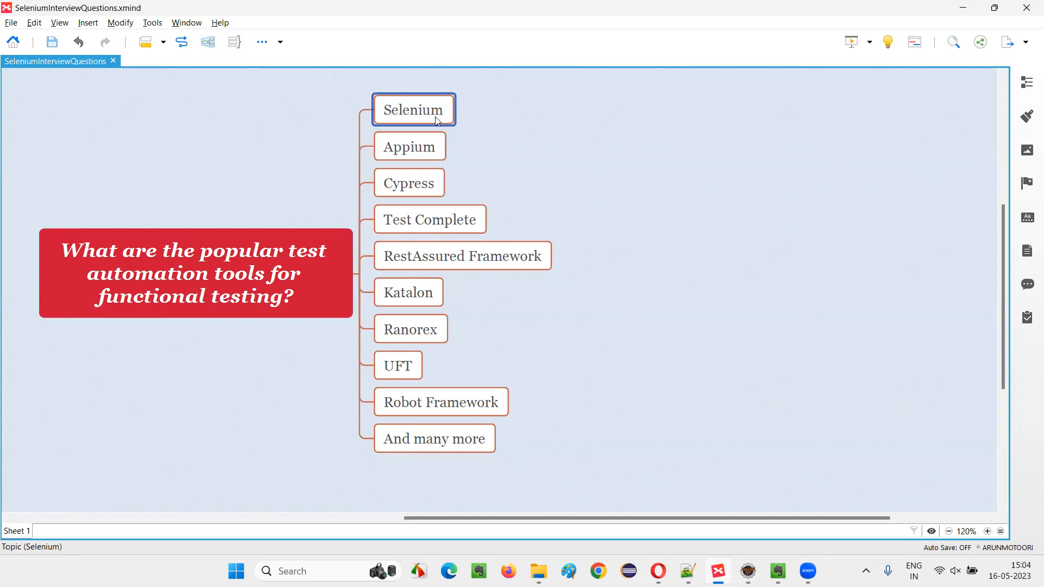
{"action": "left_click", "coordinate": [409, 146]}
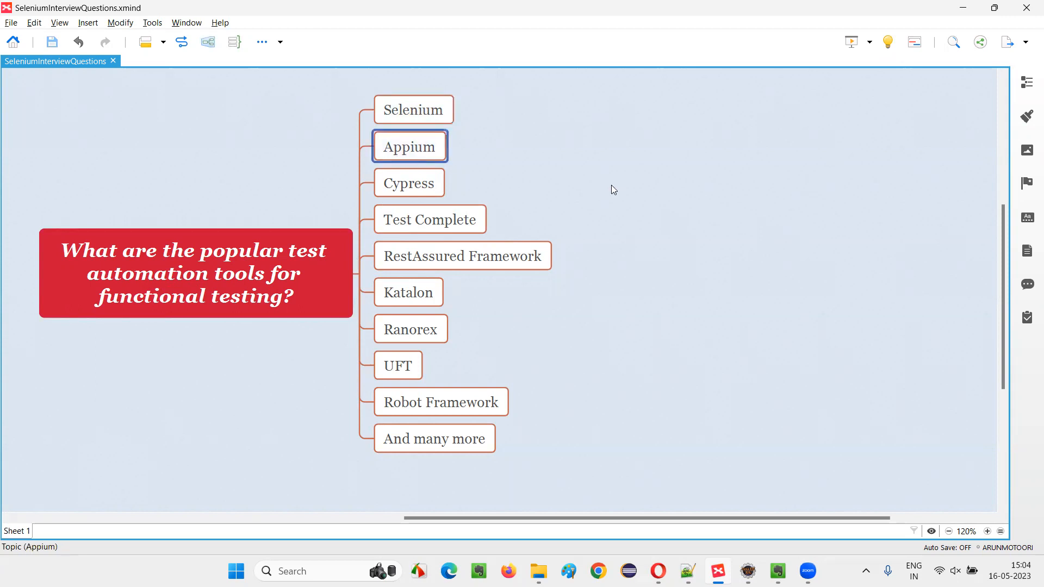
{"action": "mouse_move", "coordinate": [514, 163]}
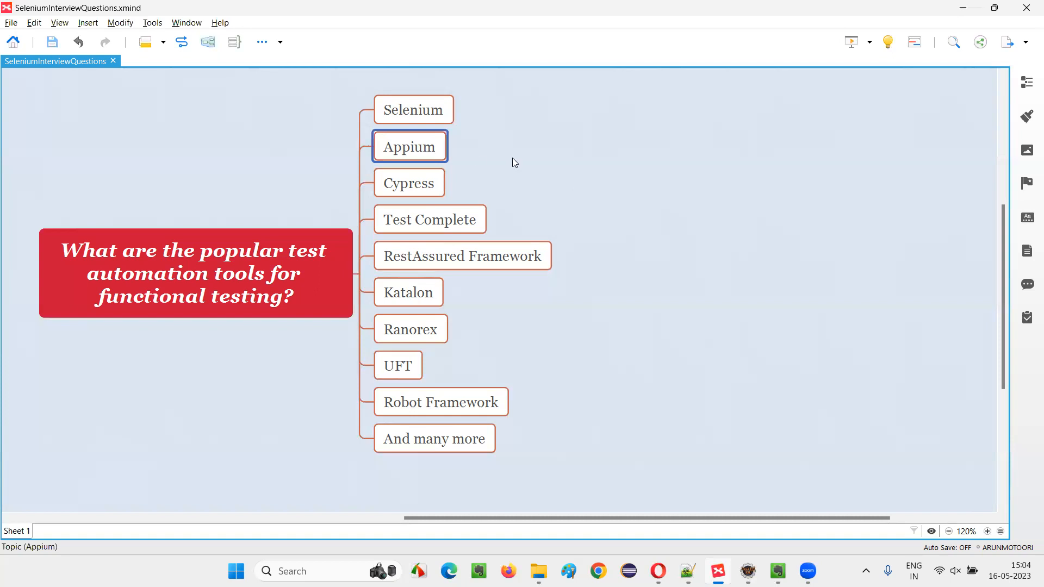
{"action": "left_click", "coordinate": [409, 182]}
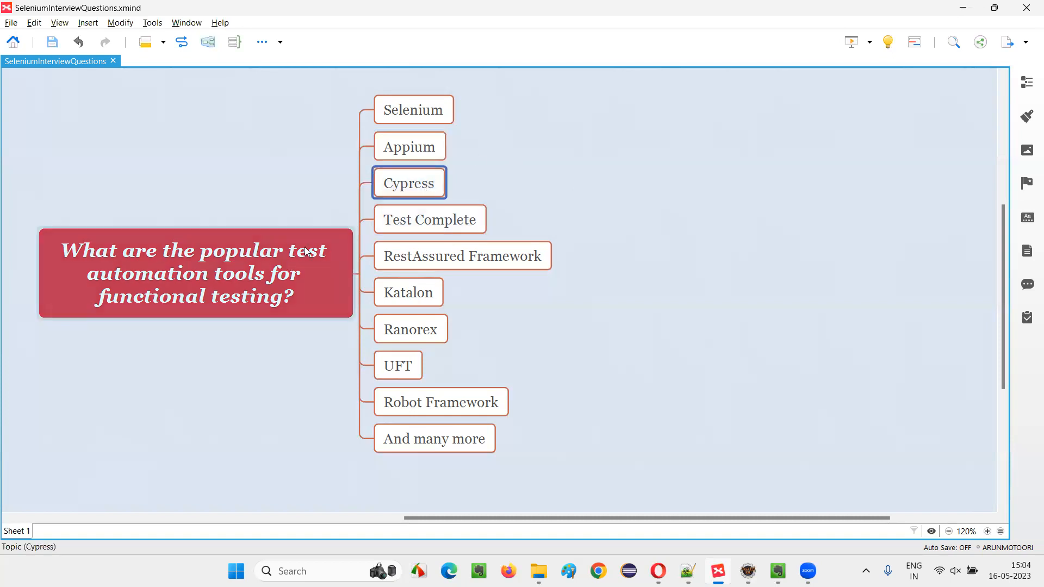
{"action": "left_click", "coordinate": [431, 220]}
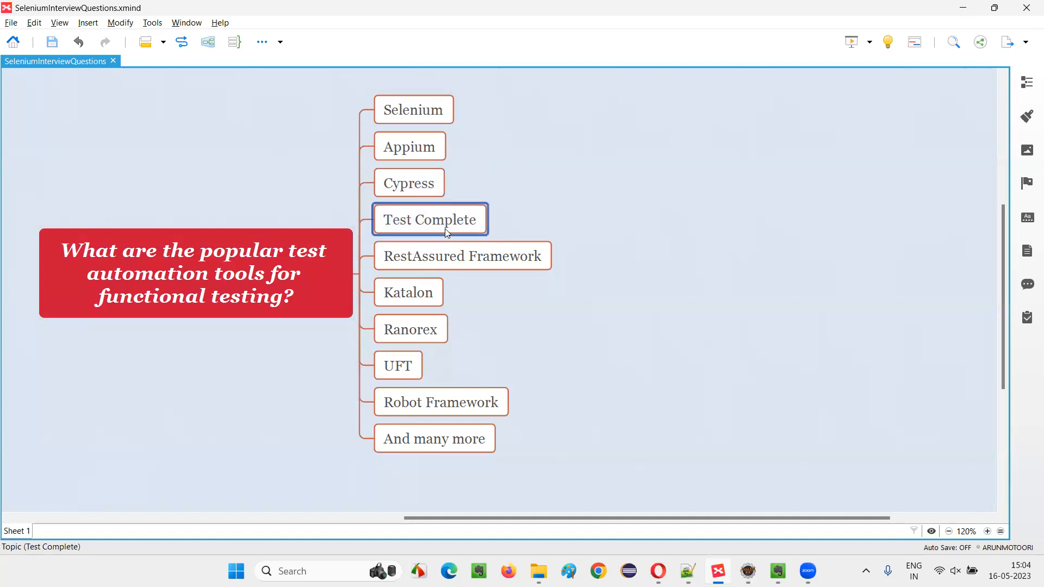
{"action": "mouse_move", "coordinate": [687, 255]}
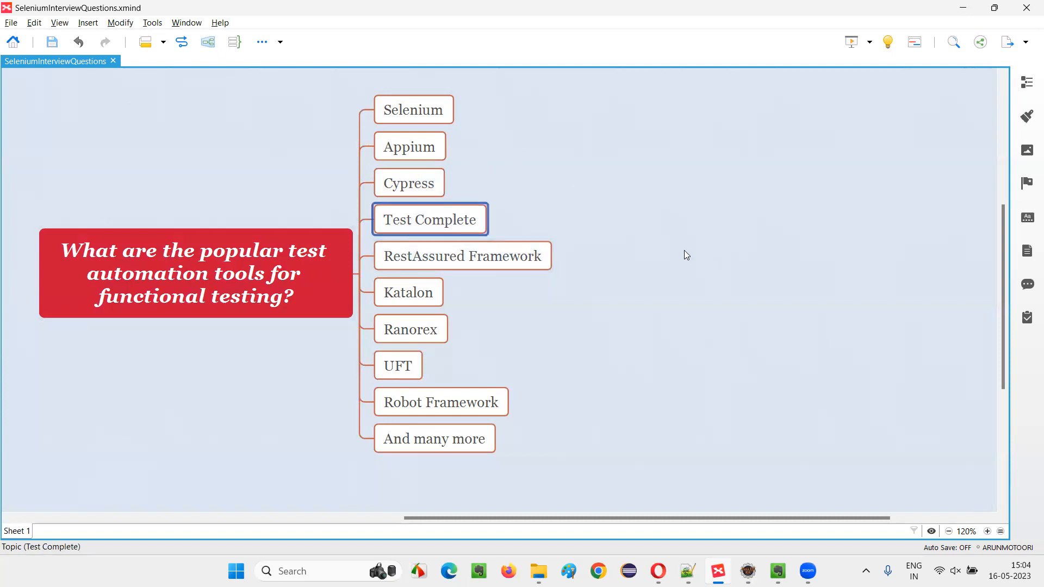
{"action": "left_click", "coordinate": [463, 255]}
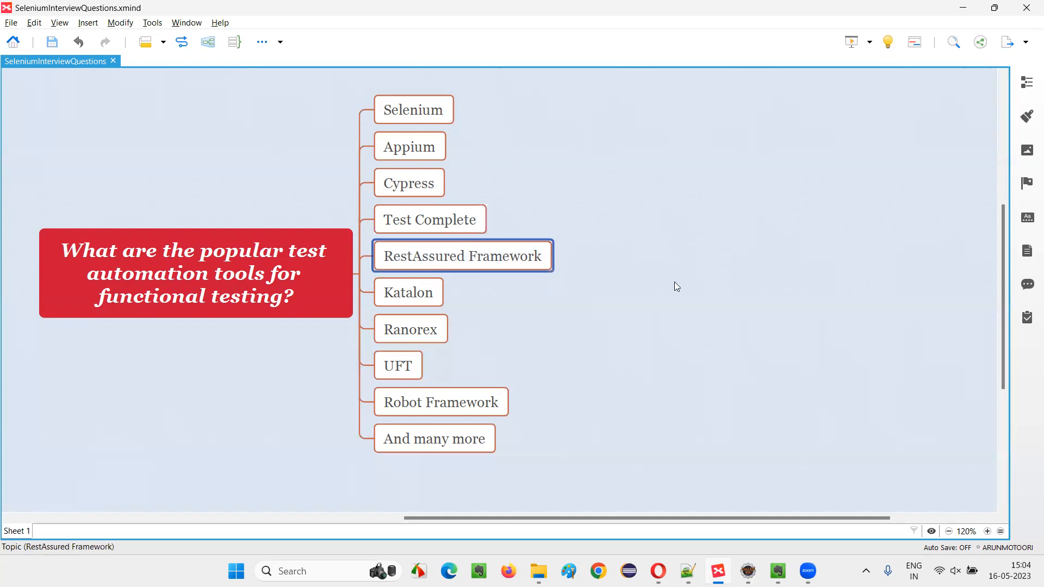
{"action": "left_click", "coordinate": [409, 291]}
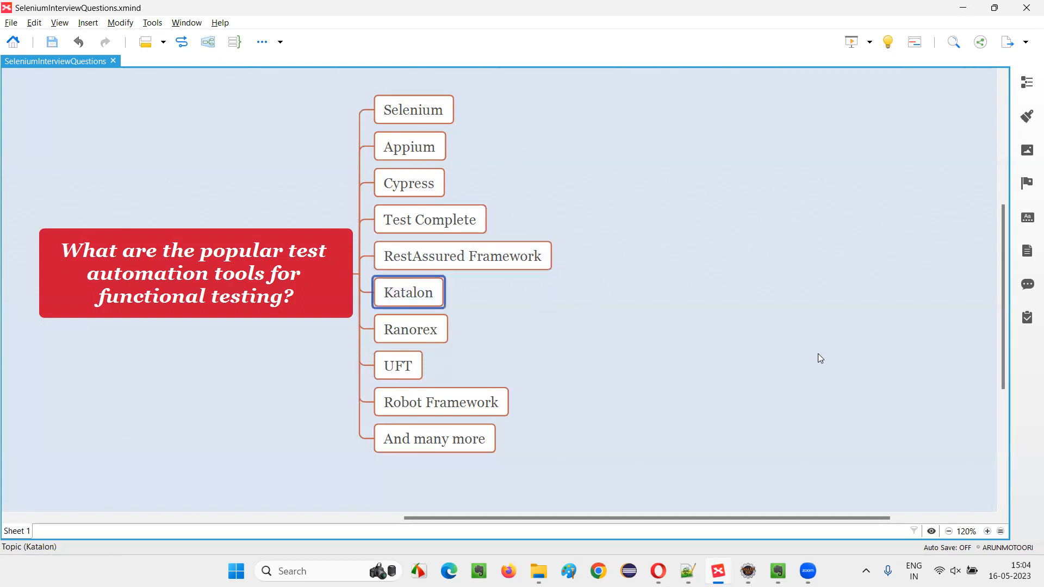
{"action": "mouse_move", "coordinate": [642, 317]}
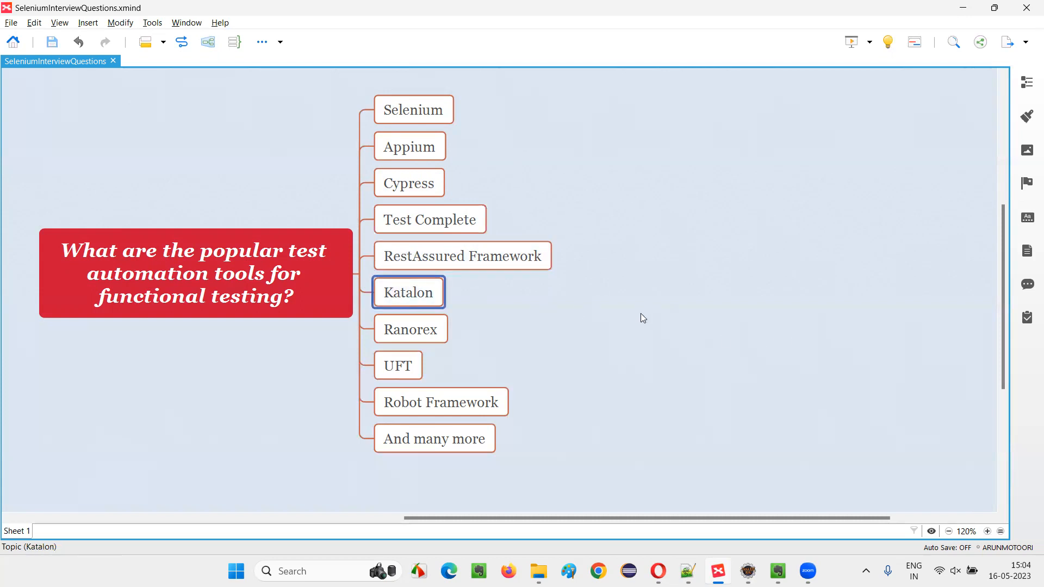
{"action": "left_click", "coordinate": [410, 329]}
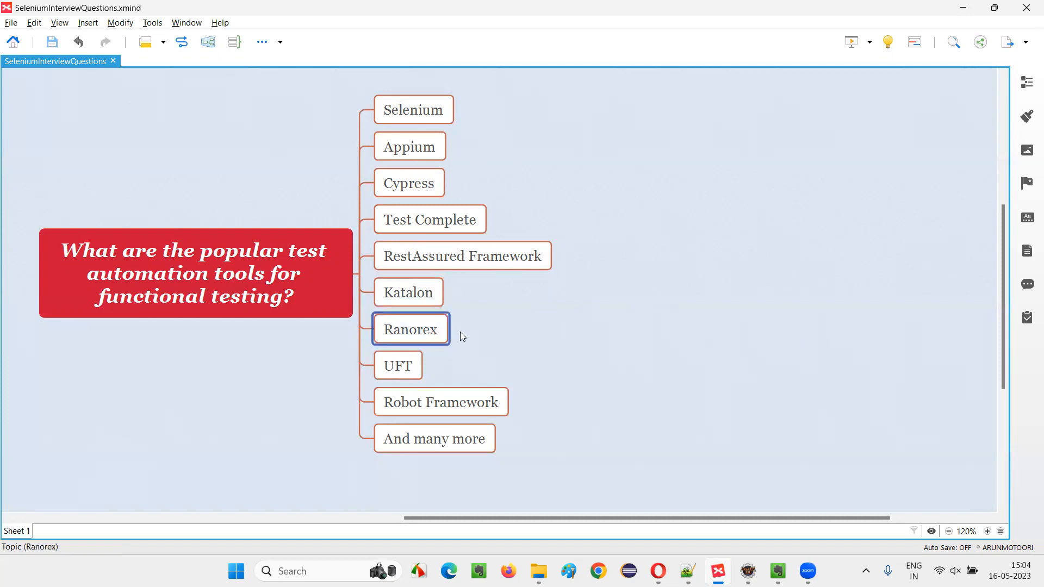
{"action": "left_click", "coordinate": [398, 365]}
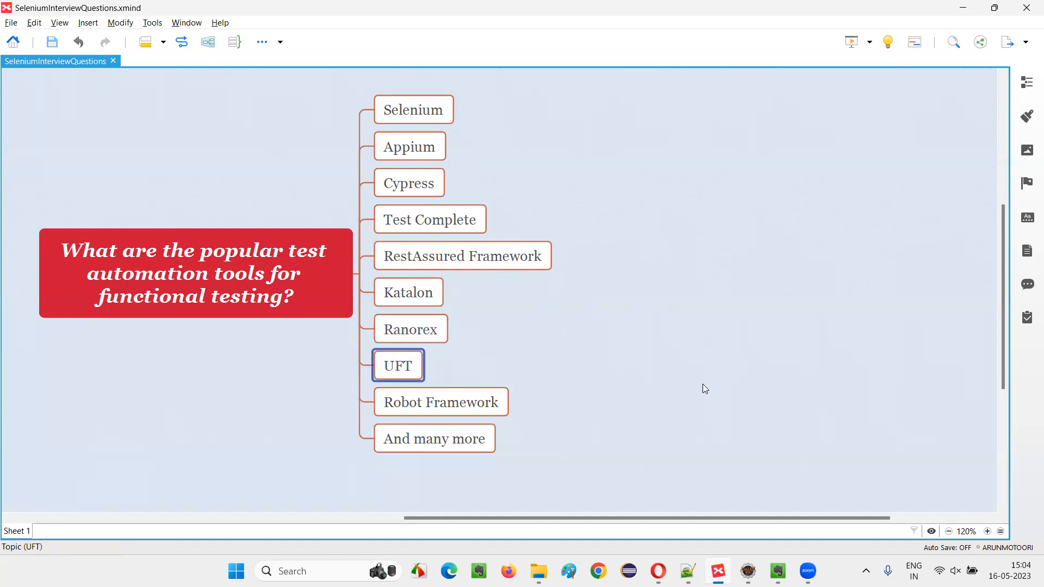
{"action": "mouse_move", "coordinate": [710, 378]}
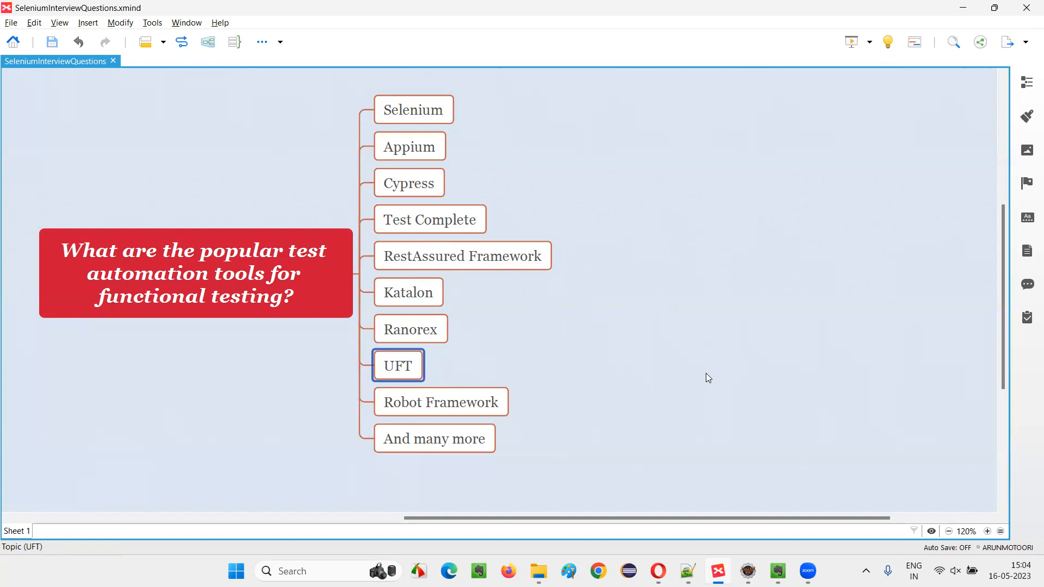
{"action": "left_click", "coordinate": [442, 403]}
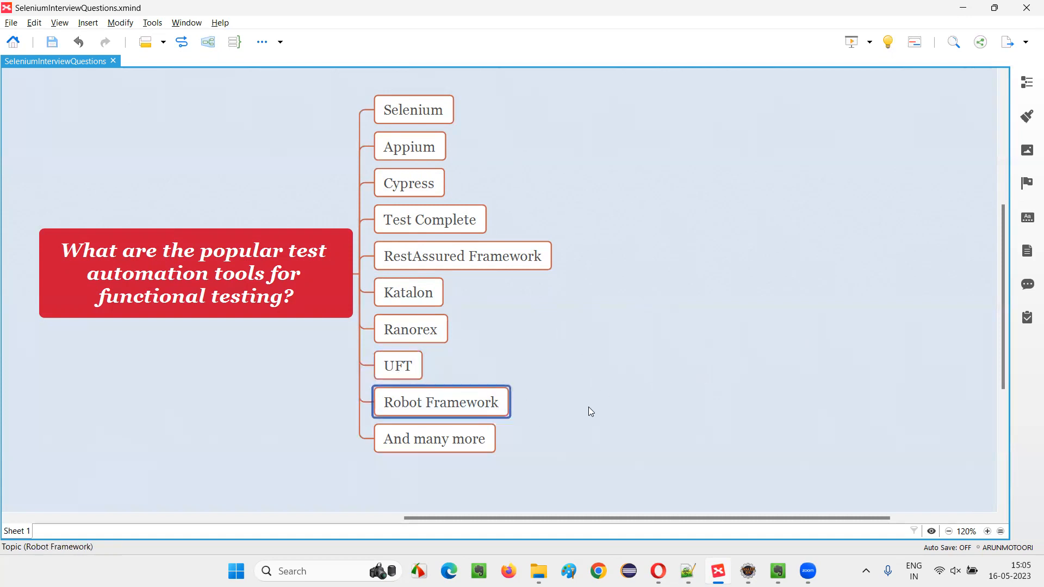
{"action": "mouse_move", "coordinate": [605, 399]}
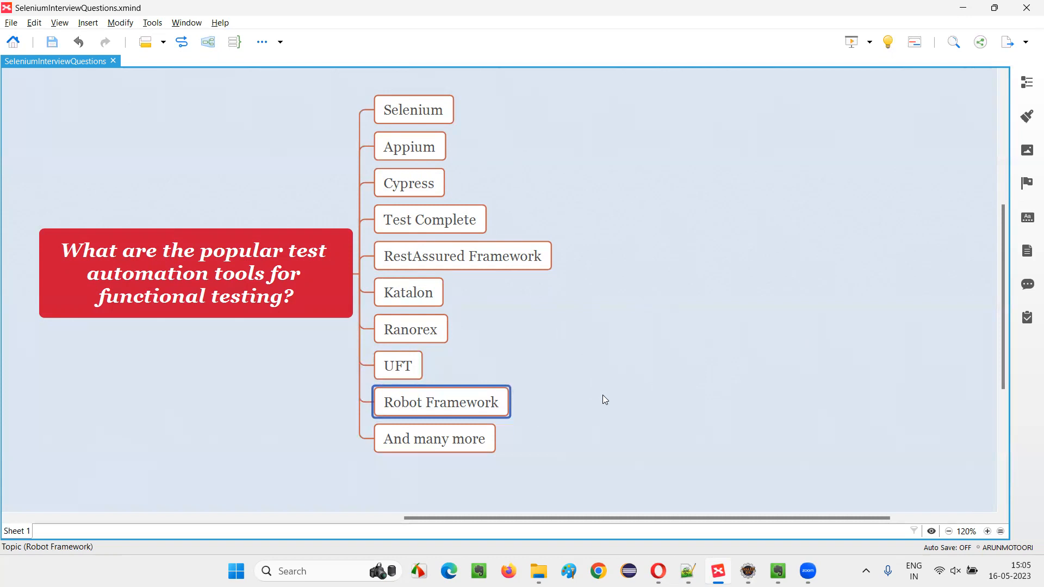
{"action": "left_click", "coordinate": [409, 182]}
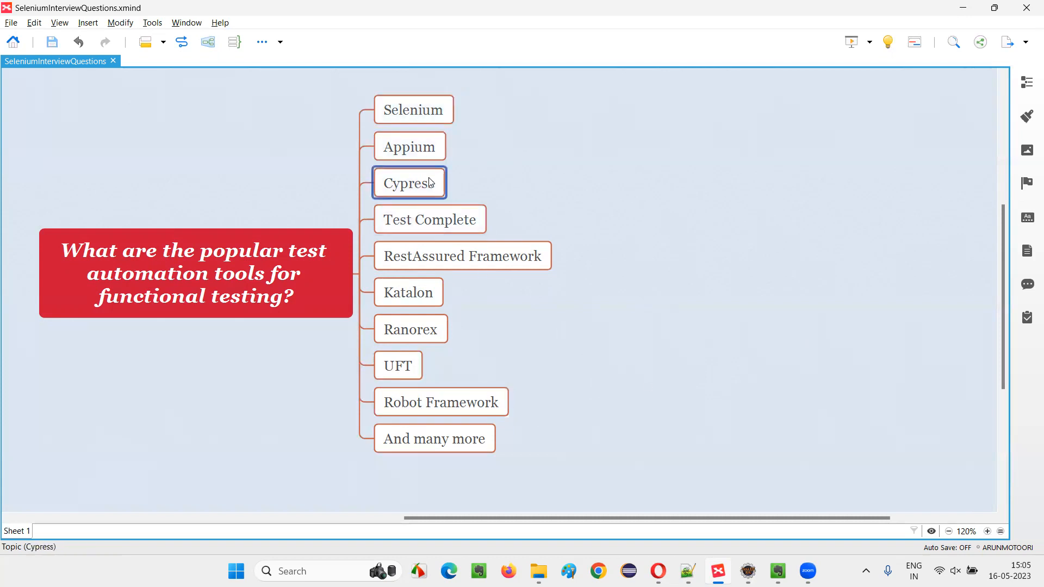
{"action": "left_click", "coordinate": [398, 366]}
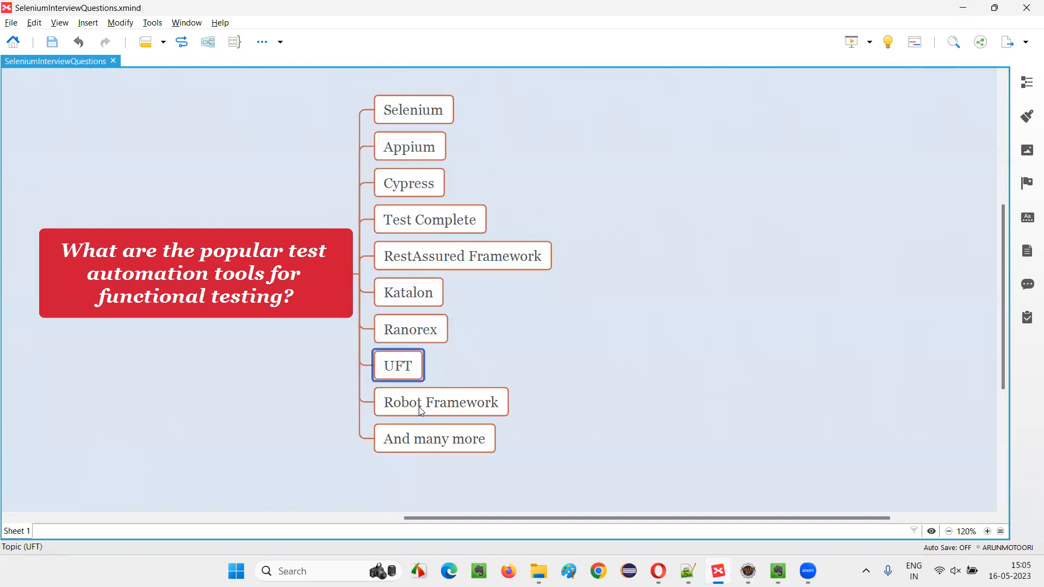
{"action": "left_click", "coordinate": [193, 281]}
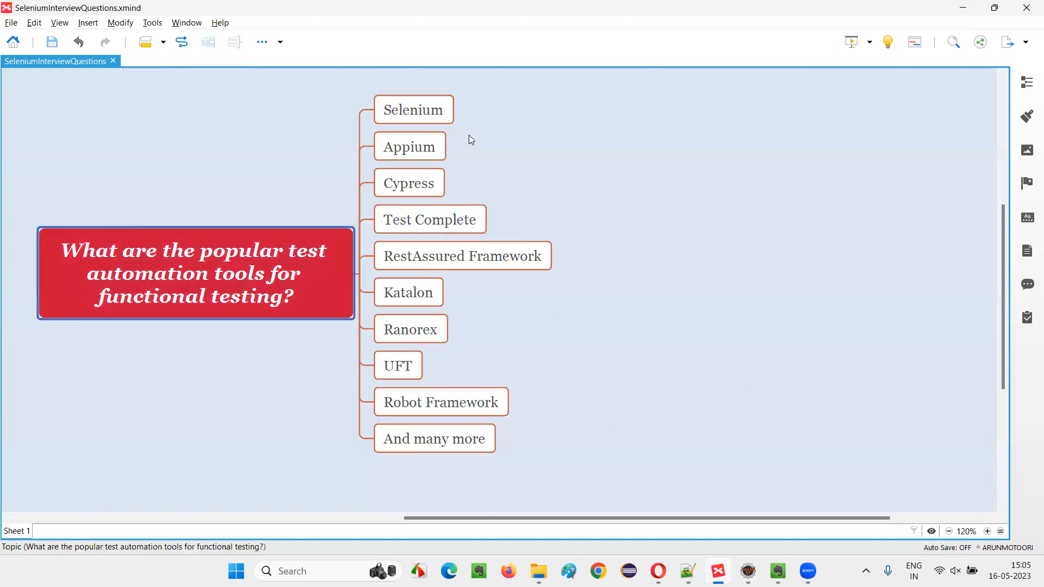
{"action": "mouse_move", "coordinate": [552, 353]}
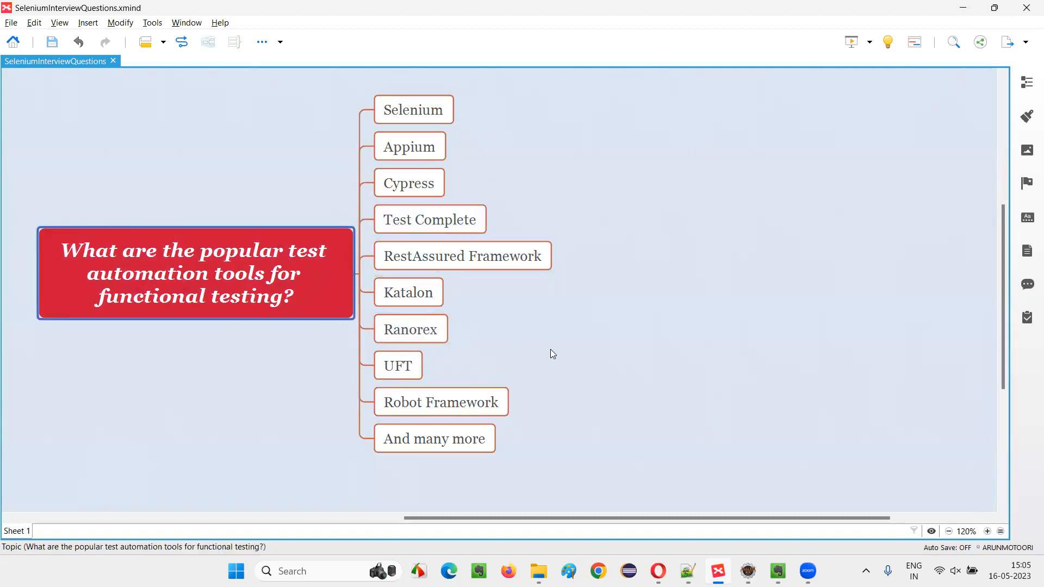
{"action": "mouse_move", "coordinate": [640, 337]}
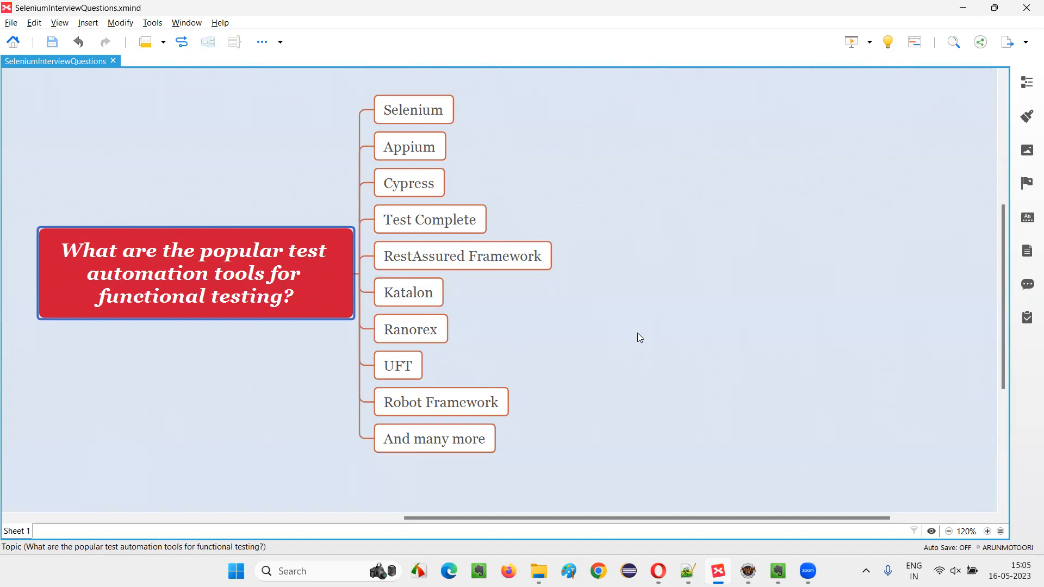
{"action": "mouse_move", "coordinate": [228, 315]}
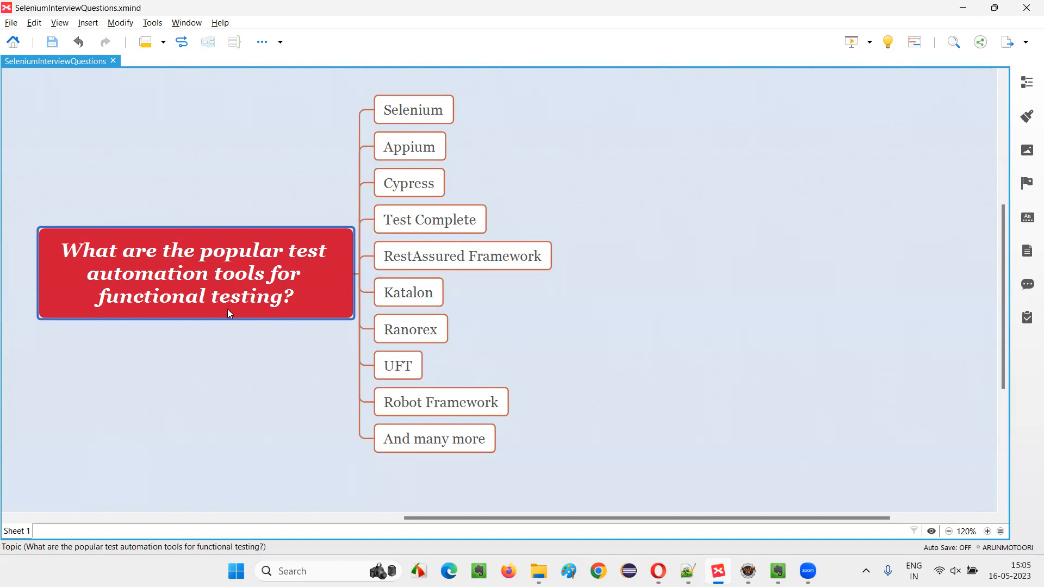
{"action": "mouse_move", "coordinate": [910, 481]}
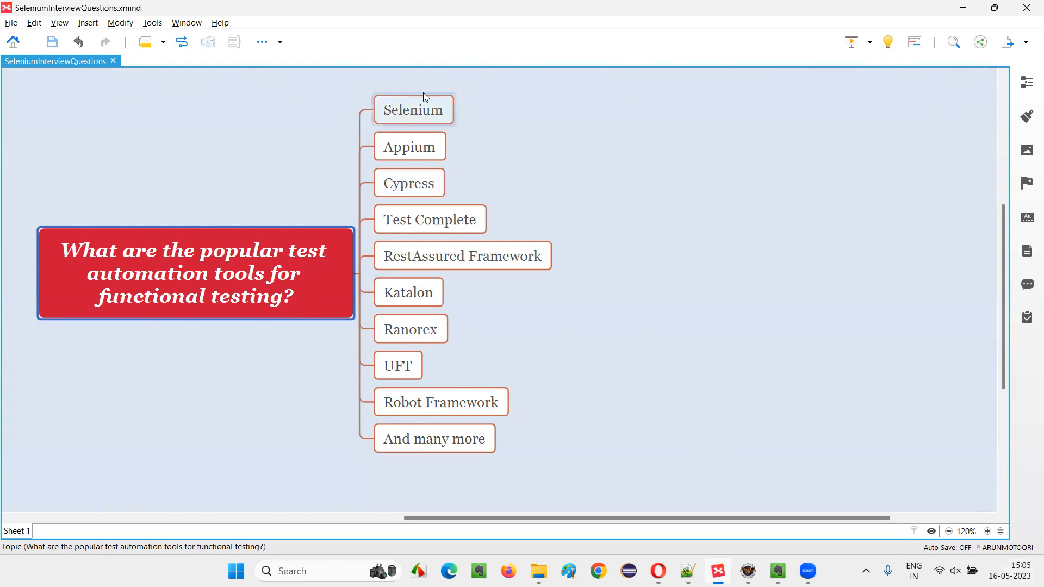
{"action": "left_click", "coordinate": [692, 335]}
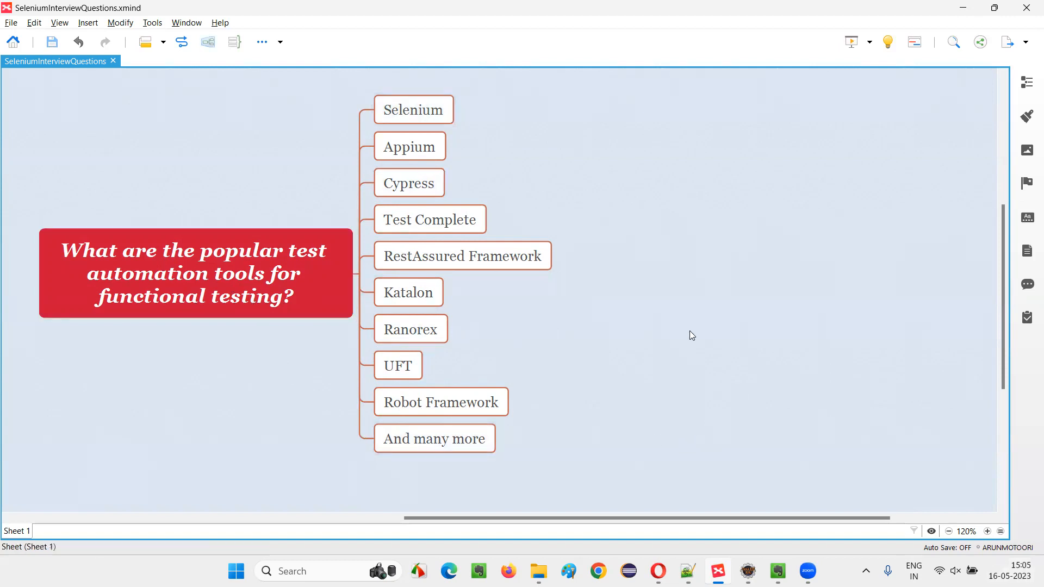
{"action": "mouse_move", "coordinate": [698, 107]}
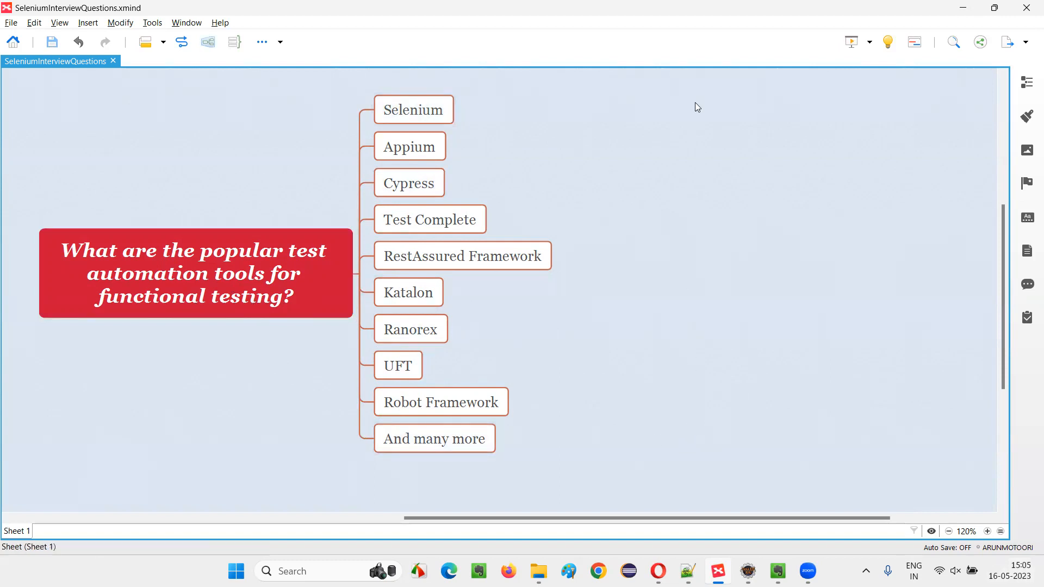